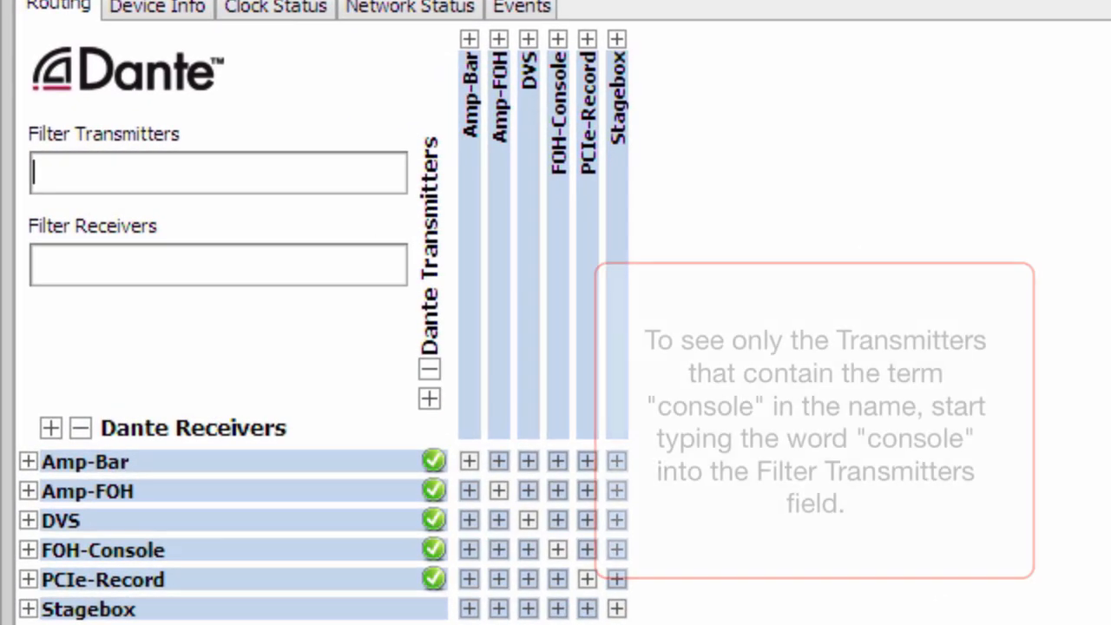
Filter transmitters by 'con' so only the FOH-Console columns remain
text(con)
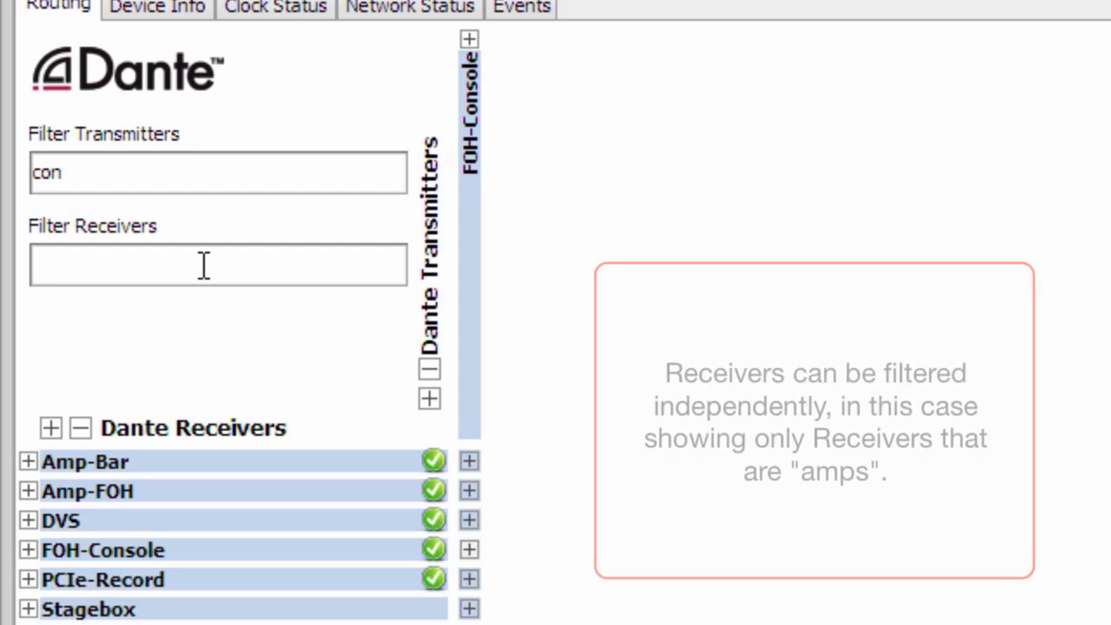
Filter receivers by 'amp' to show Amp-Bar and Amp-FOH, then expand Amp-Bar's receive channels
text(amp)
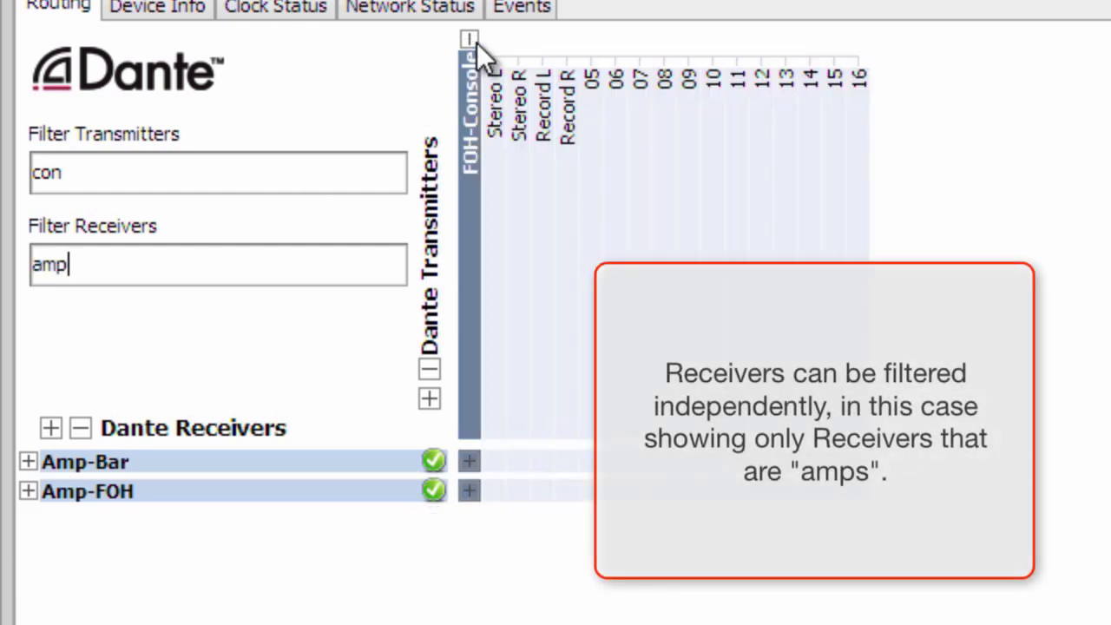
click(28, 461)
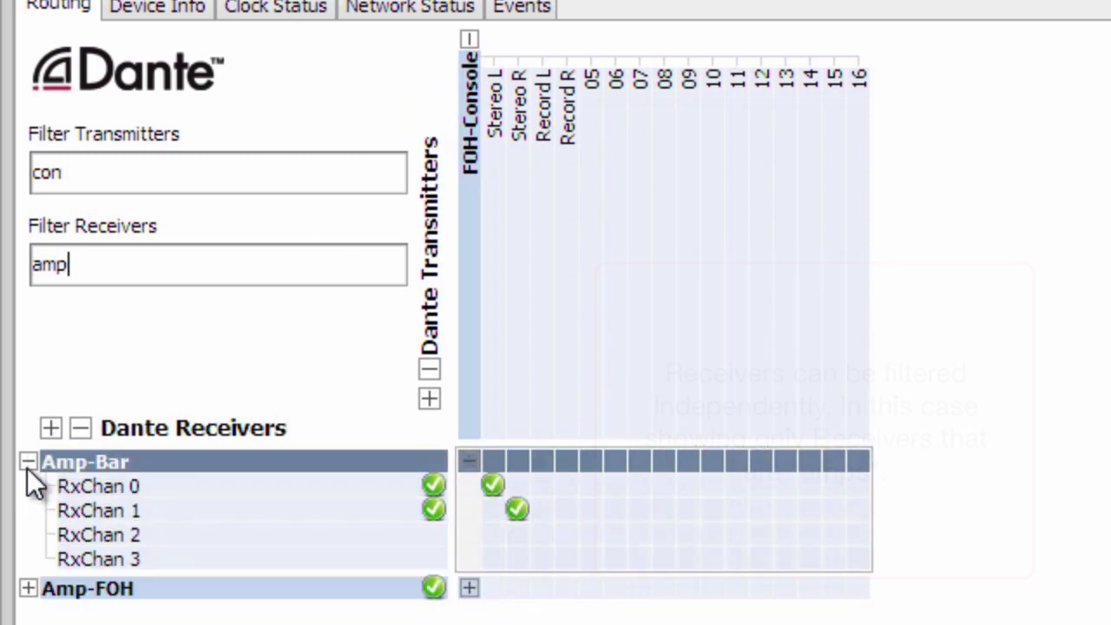